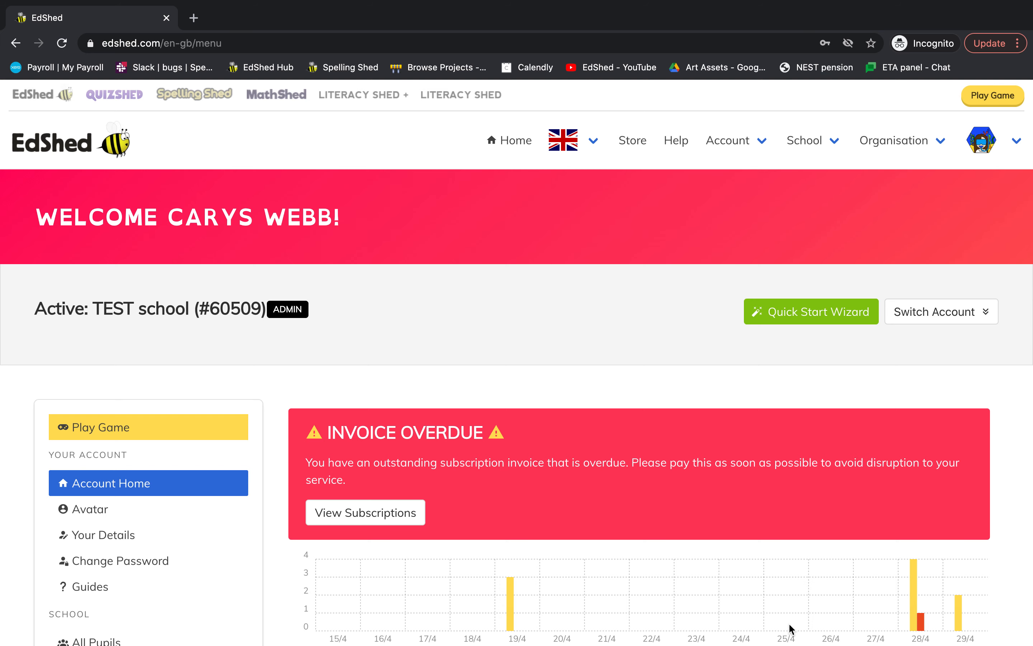
- Go from the account home to the Word Lists collection
scroll("down", 3)
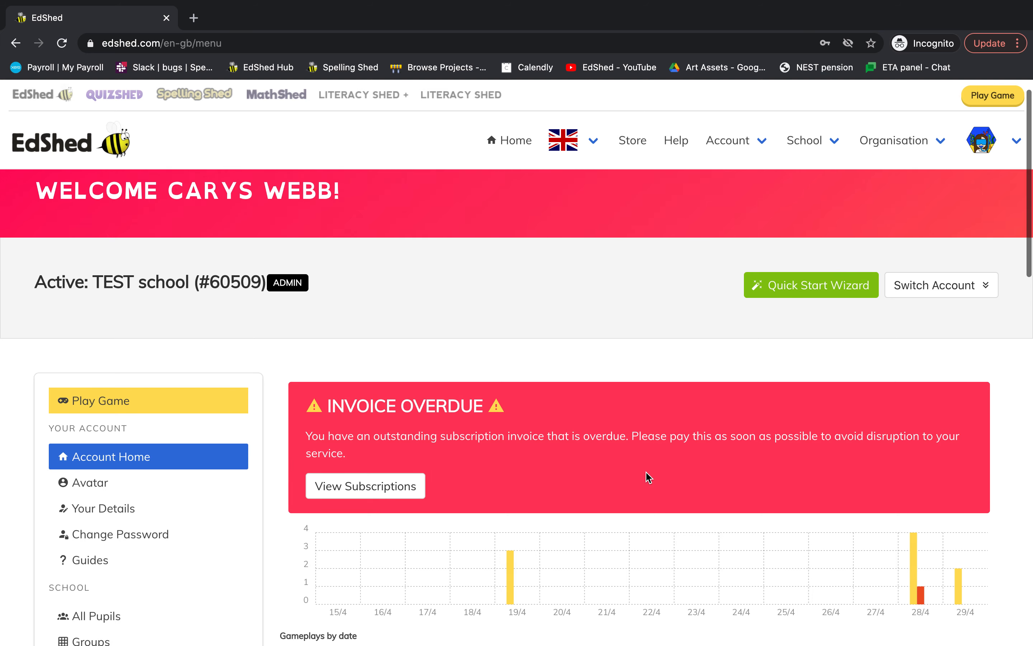
scroll("down", 3)
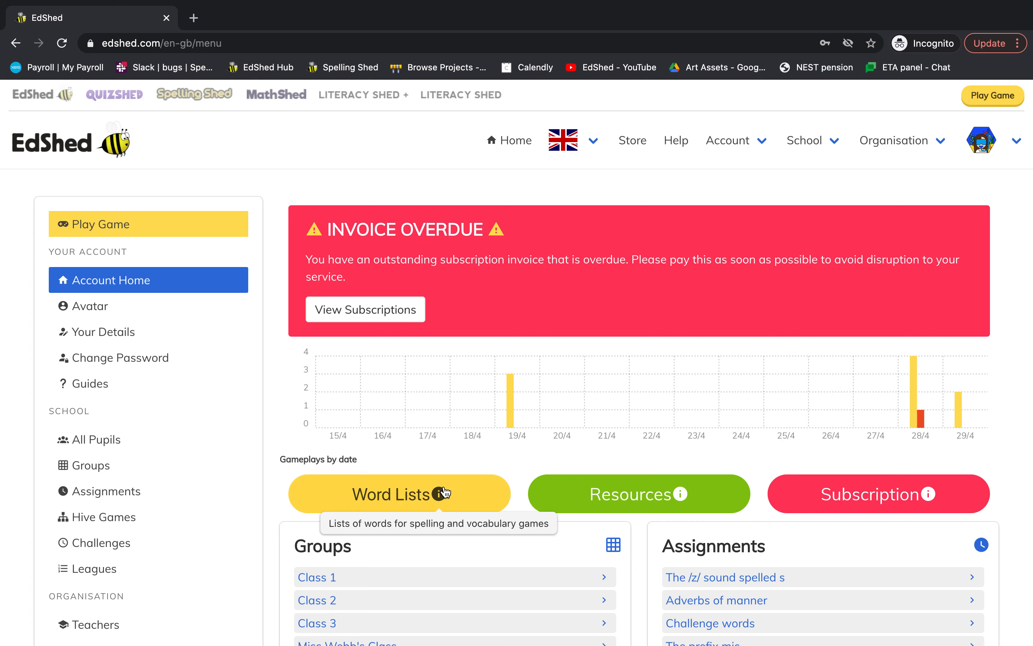
left_click(397, 493)
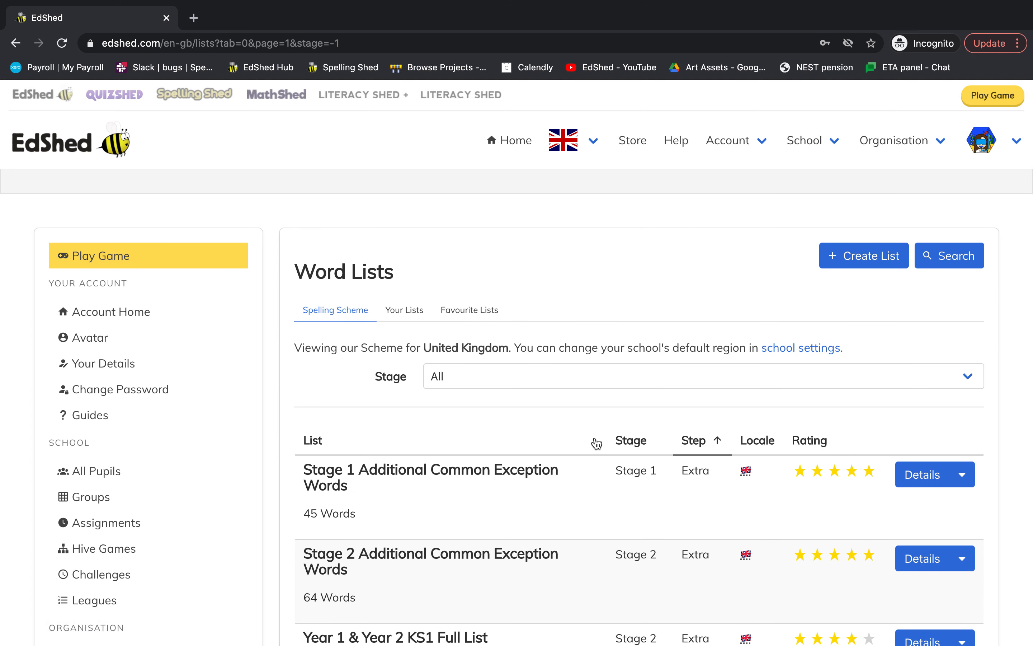
- Start a new word list titled NEW LIST and switch phonics on
left_click(864, 255)
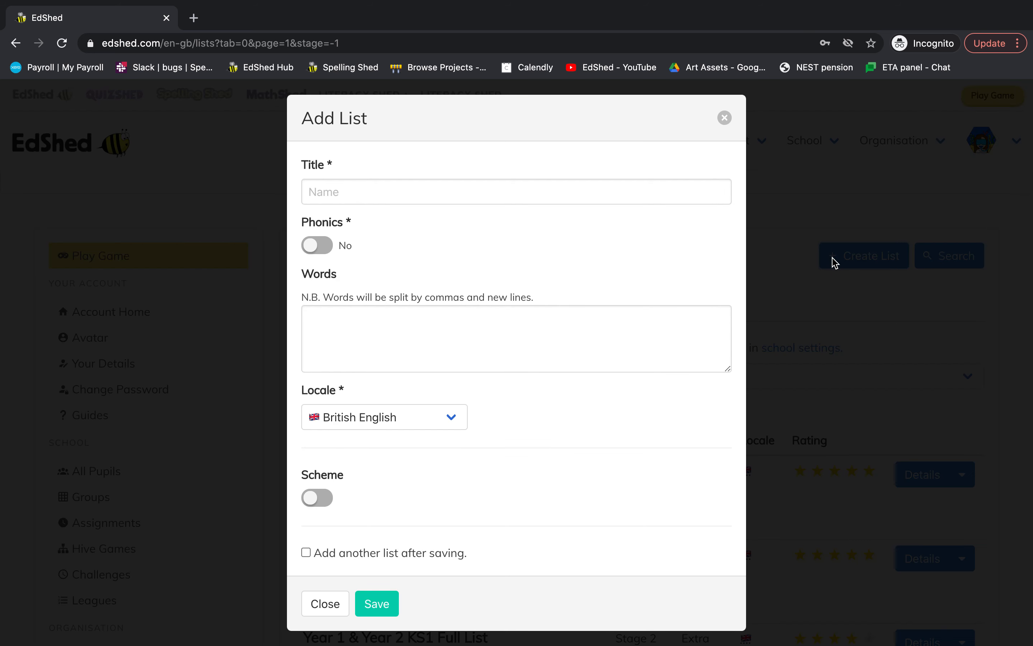
left_click(516, 192)
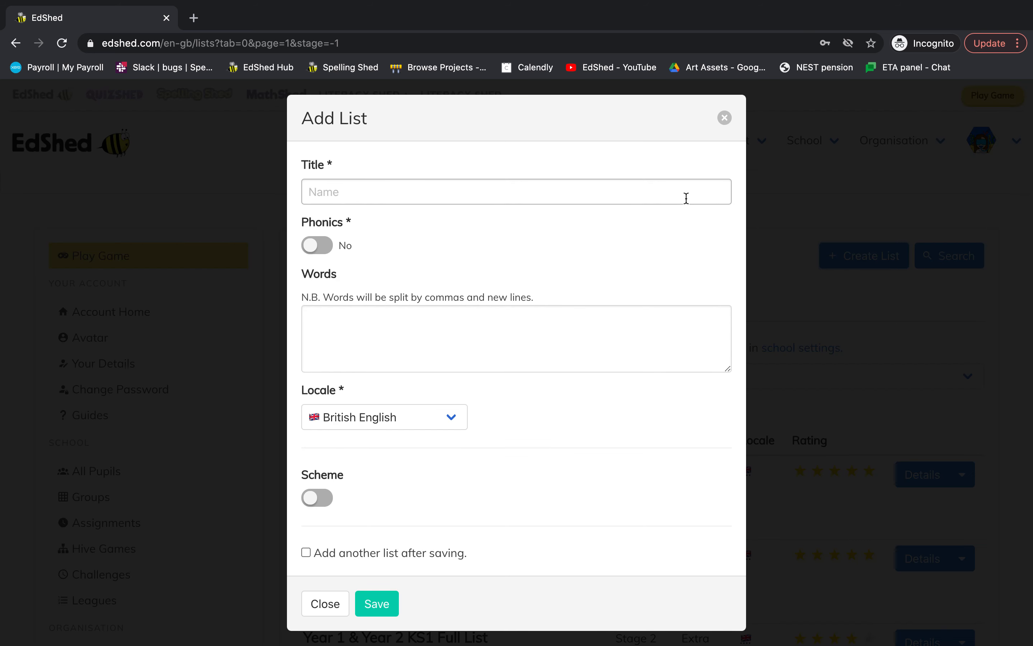
type("NEW LIST")
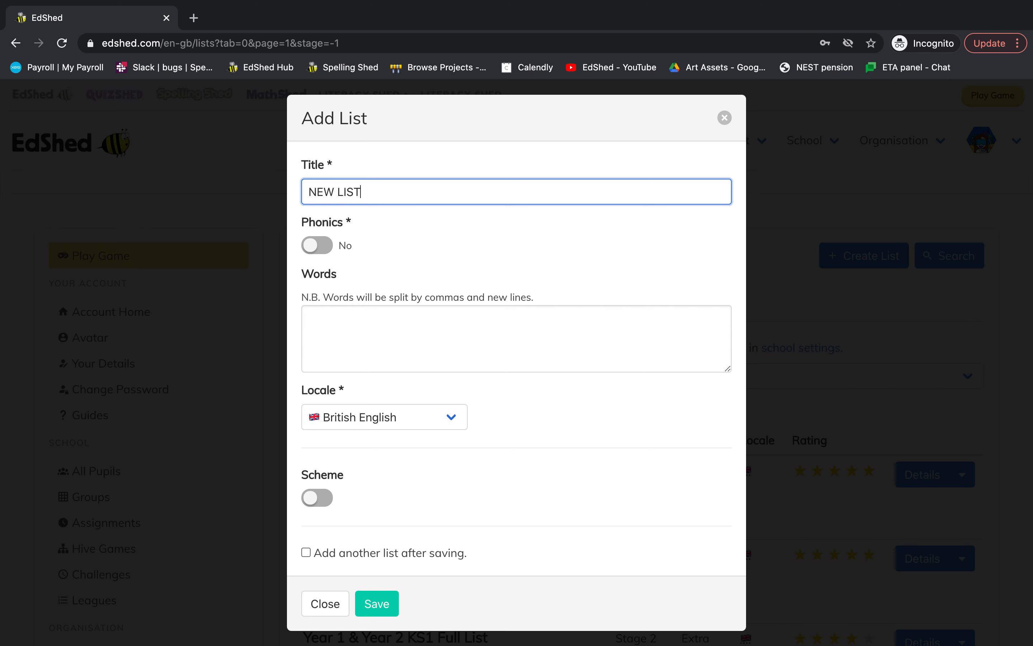
mouse_move(480, 216)
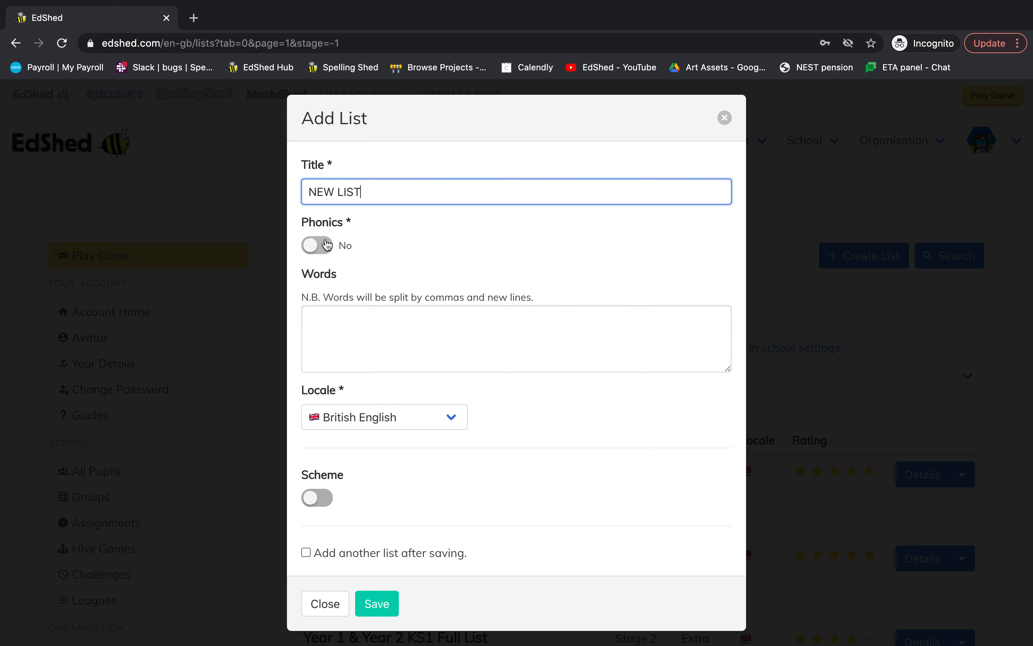
left_click(317, 245)
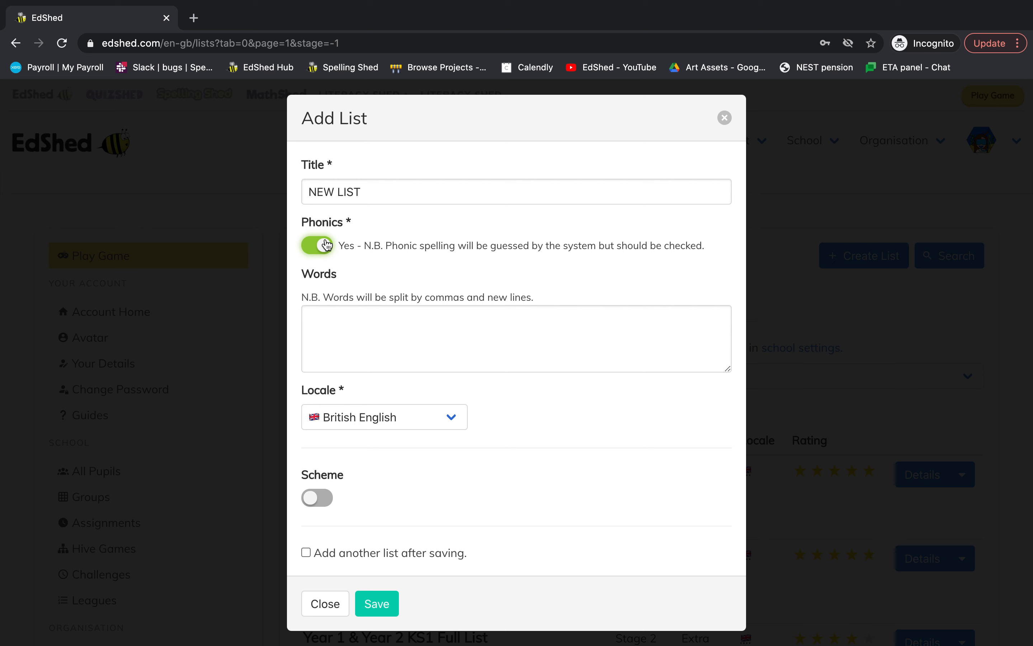
- Enter the list's words cat, sat, hat, flat and rat, one per line
left_click(516, 338)
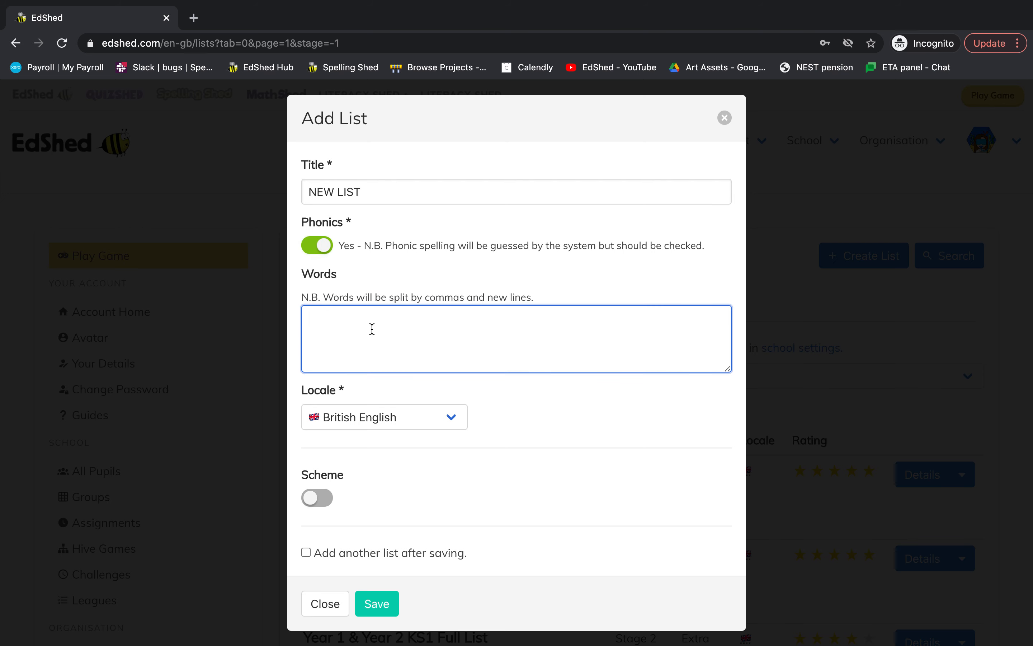
type("car")
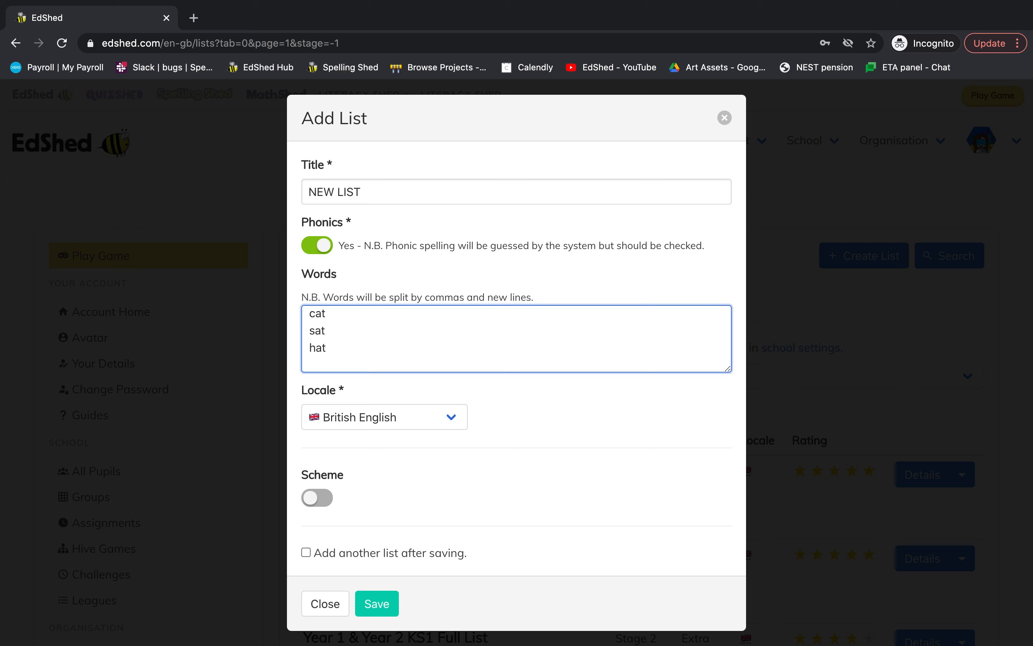
type("flat")
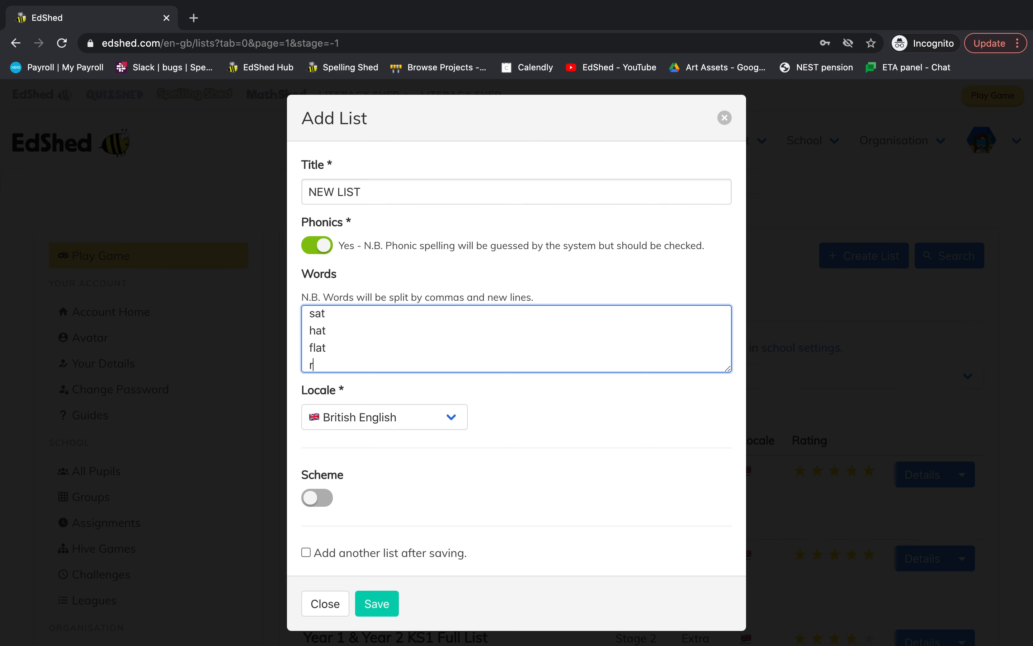
type("rat")
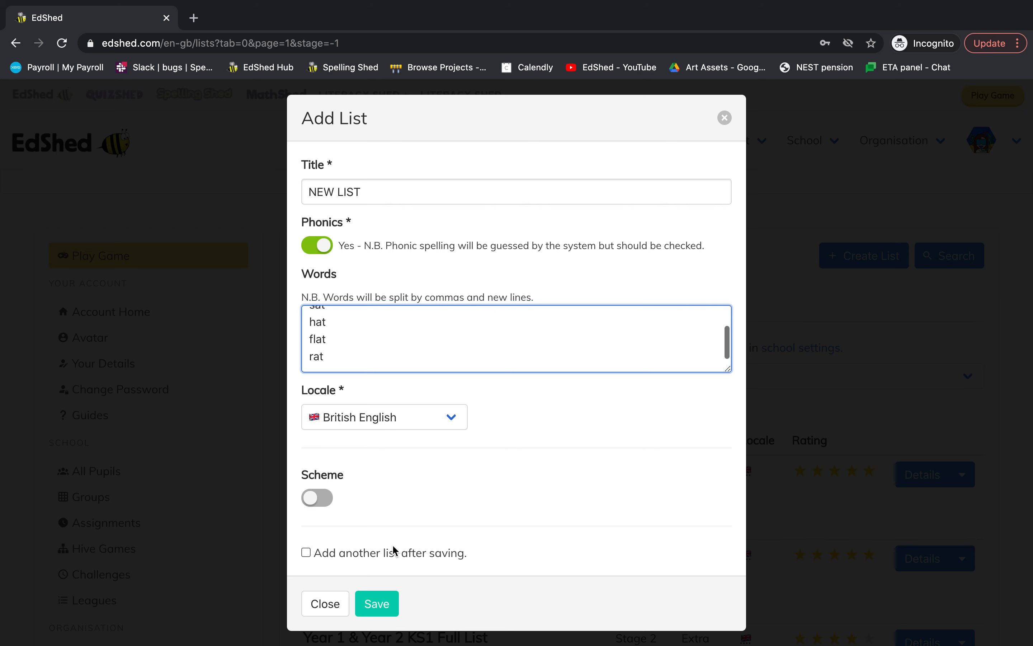
- Save NEW LIST and review its words with phonics breakdowns and likely errors
left_click(377, 603)
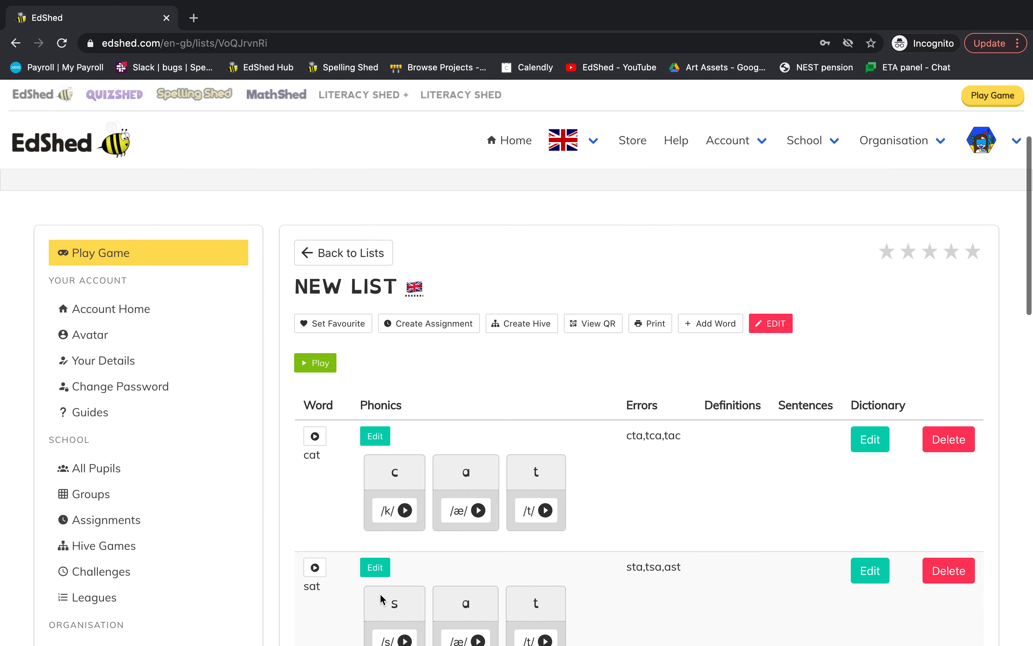
scroll("down", 3)
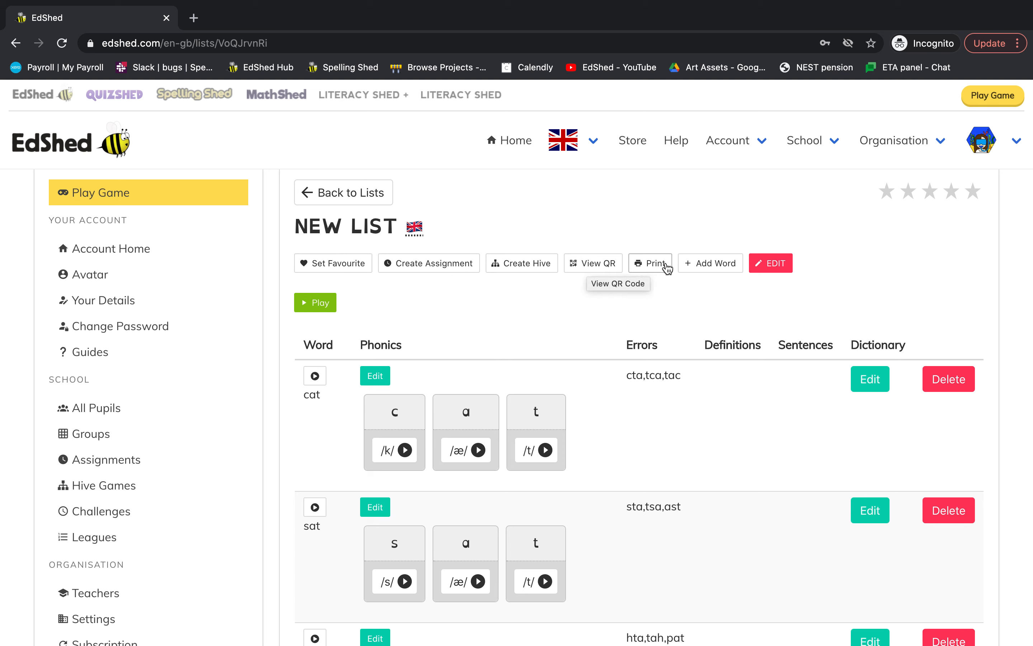
mouse_move(846, 308)
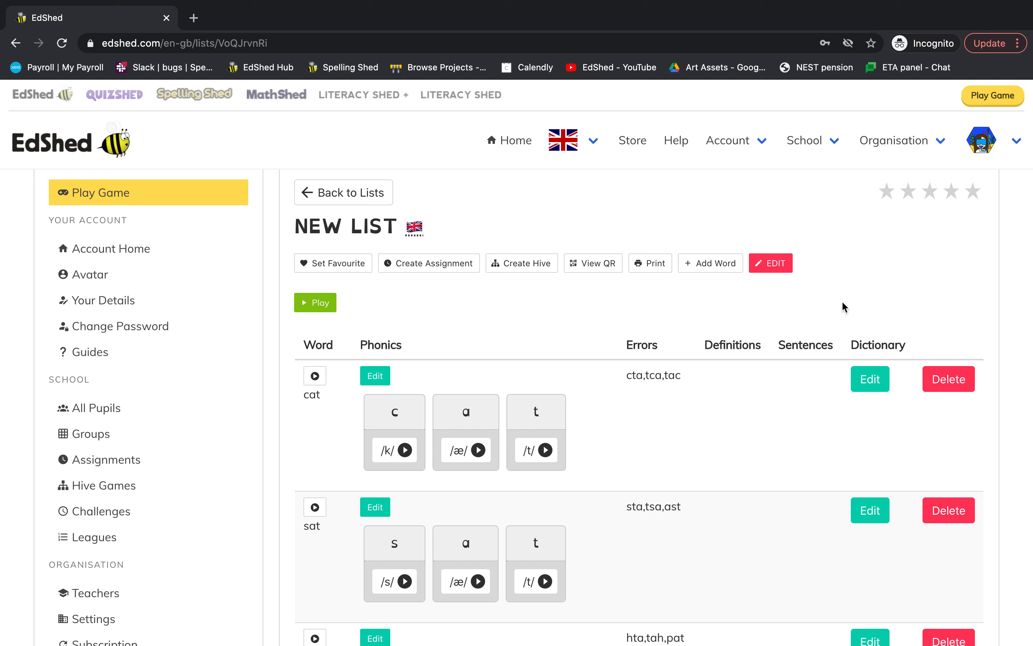